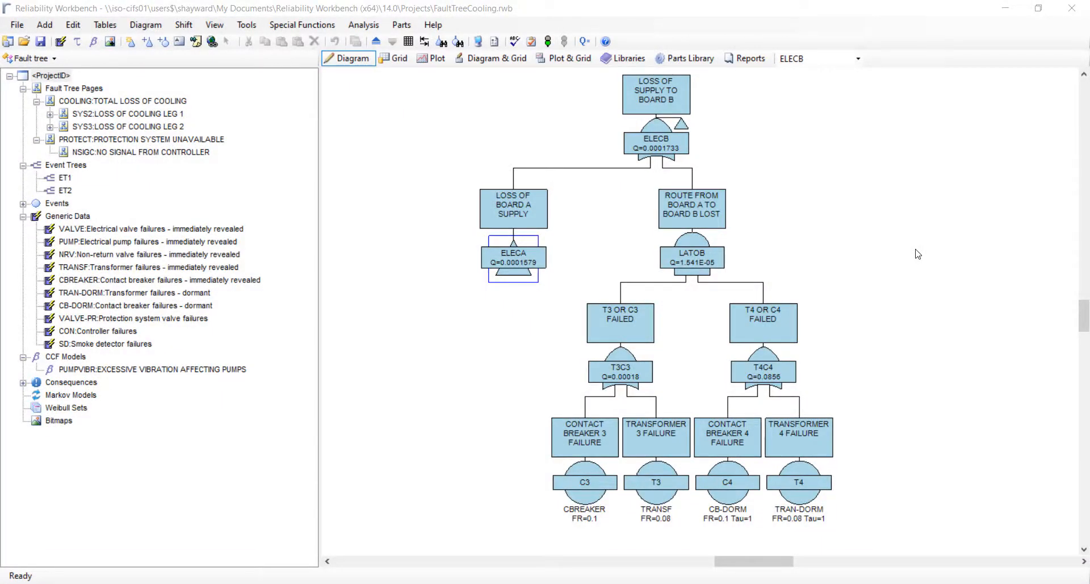
pyautogui.moveTo(892, 212)
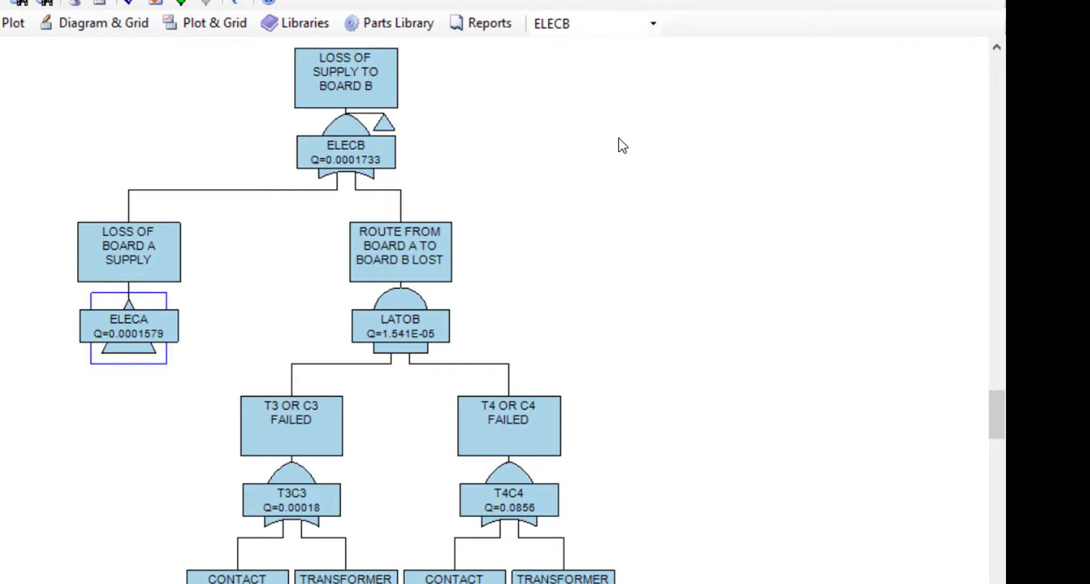
# - Copy the fault tree diagram as a clipboard image and switch to the Reports view
pyautogui.rightClick(621, 144)
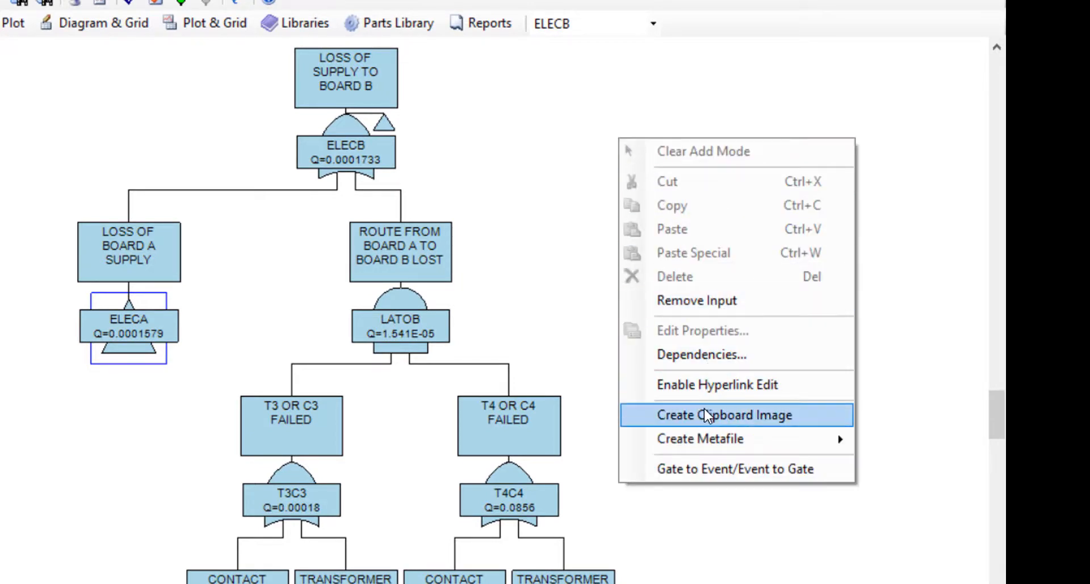
pyautogui.click(726, 414)
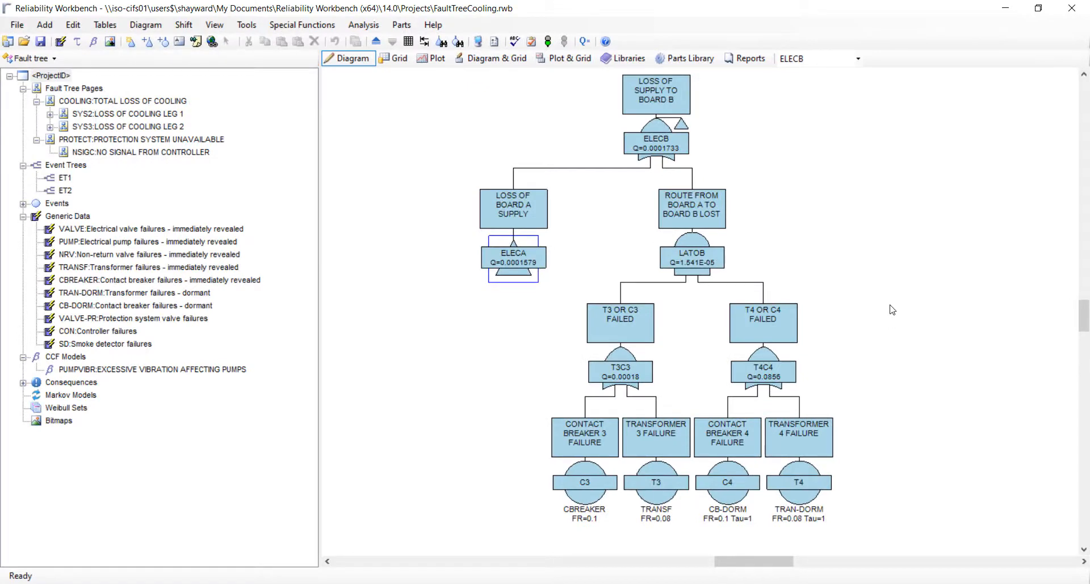
pyautogui.moveTo(890, 295)
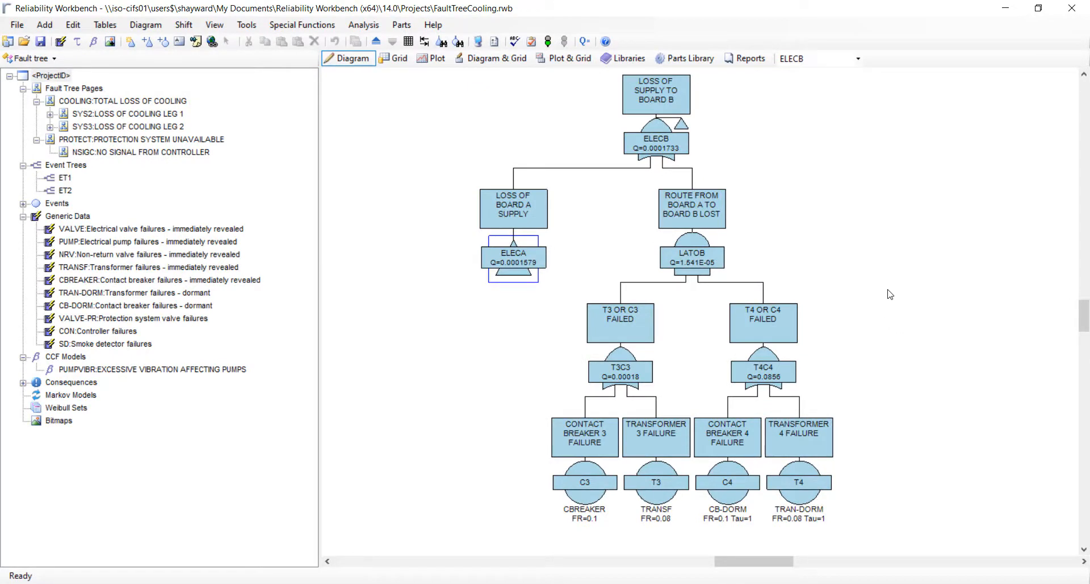
pyautogui.moveTo(828, 187)
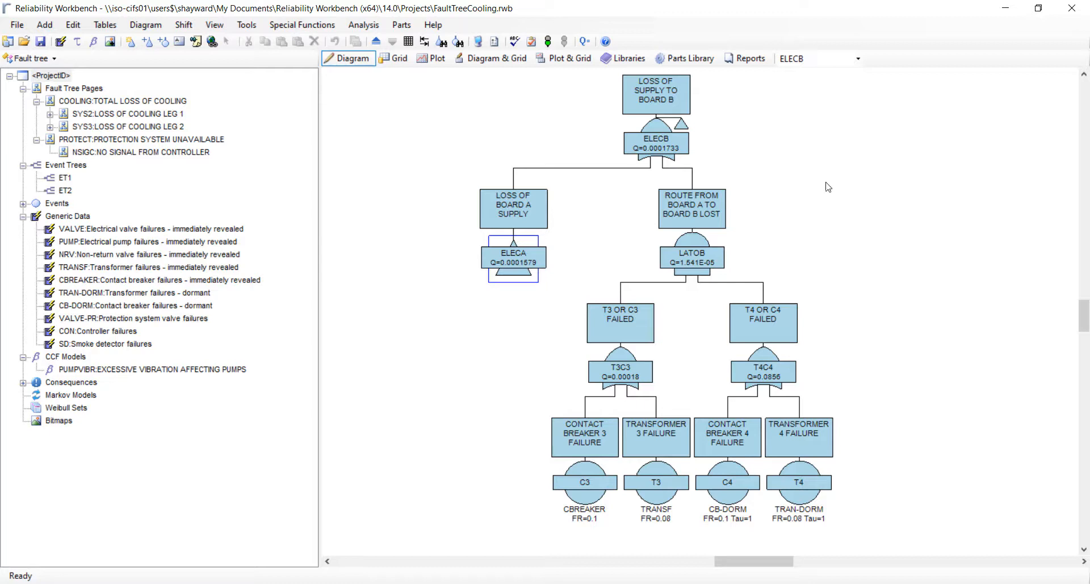
pyautogui.moveTo(196, 104)
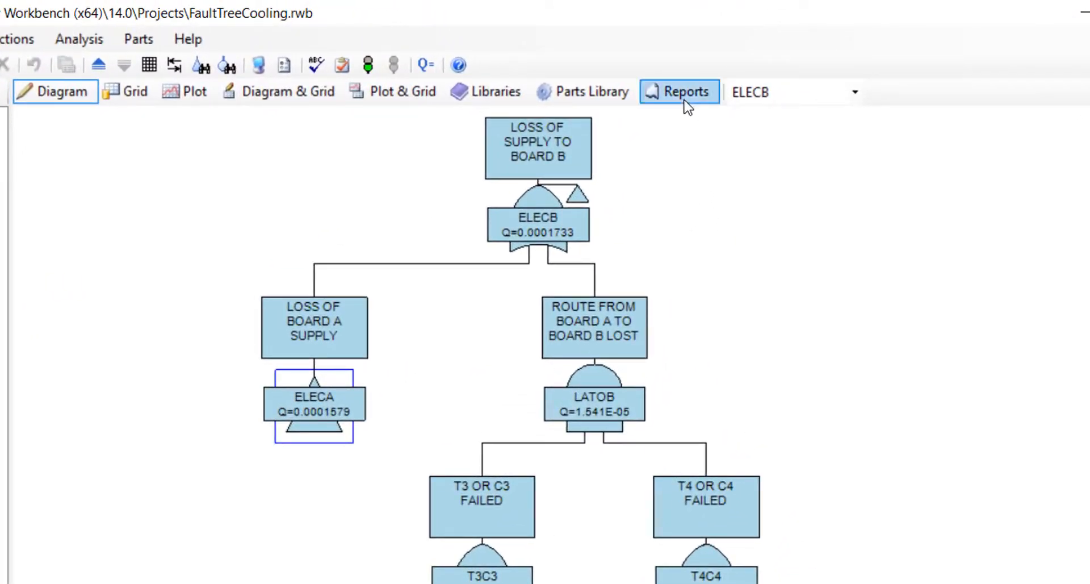
pyautogui.moveTo(687, 103)
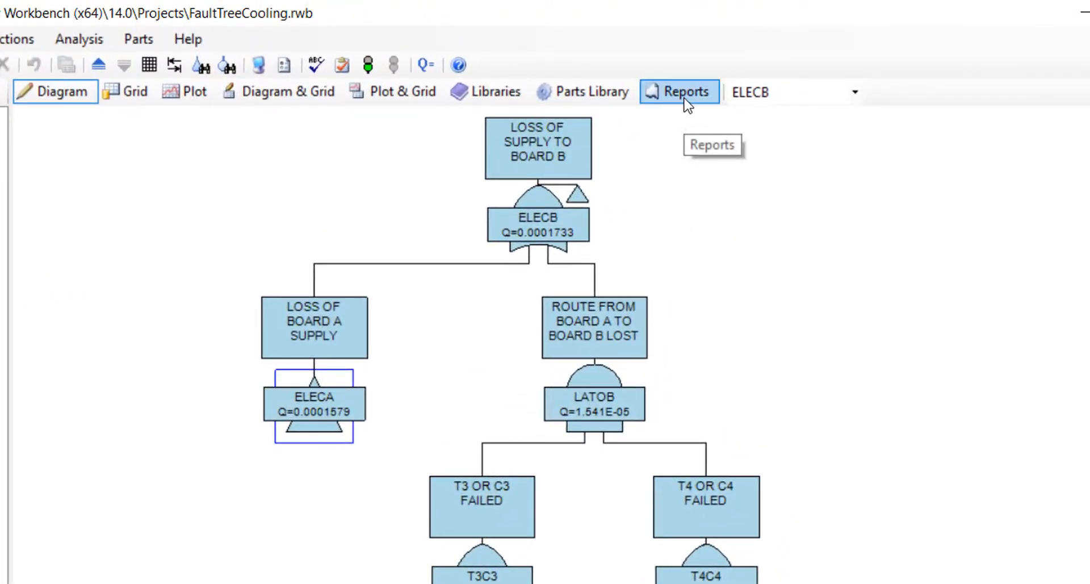
pyautogui.click(679, 91)
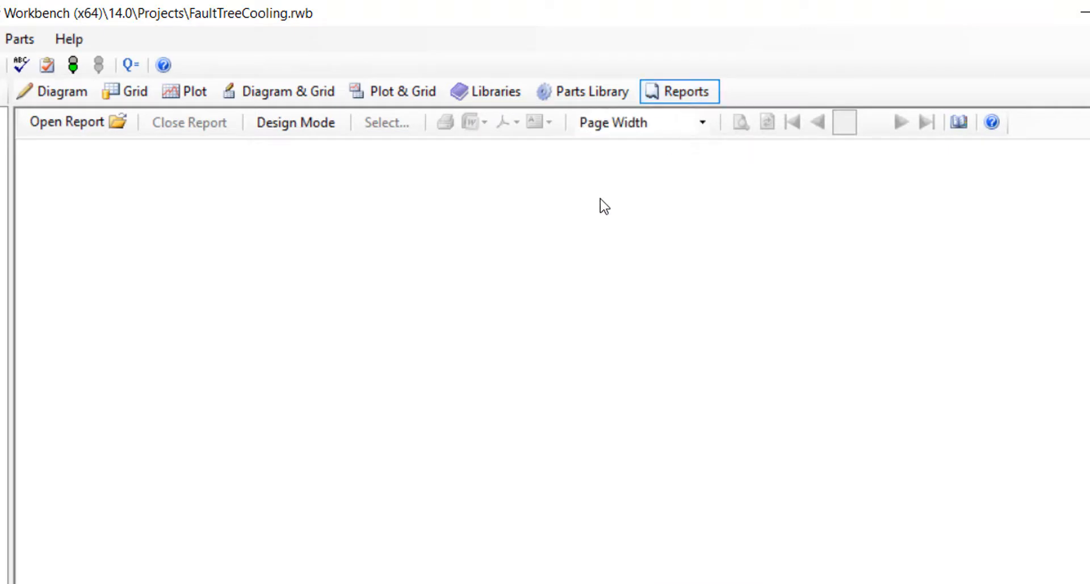
pyautogui.moveTo(106, 200)
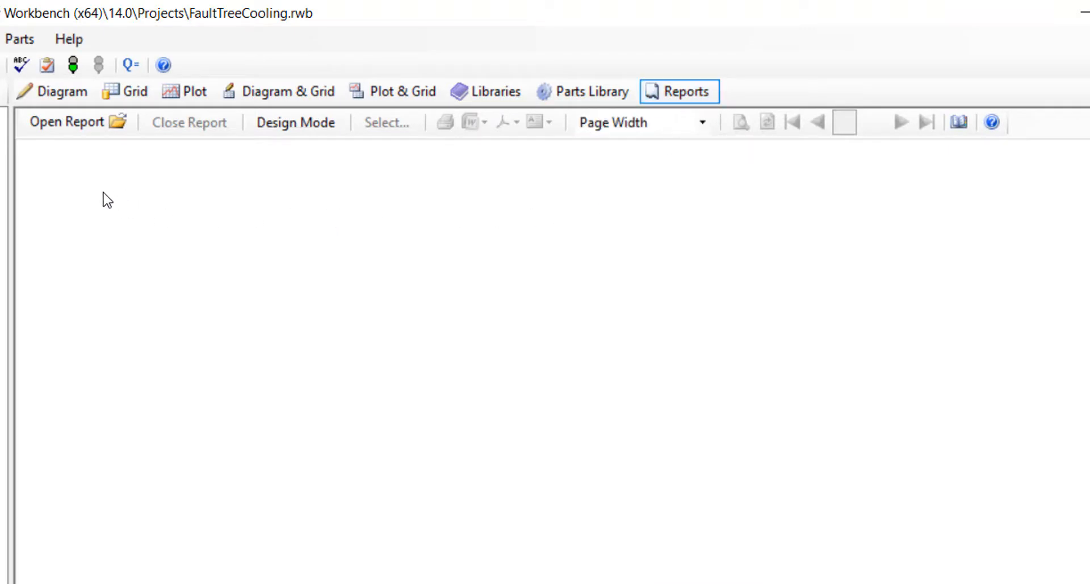
pyautogui.moveTo(83, 191)
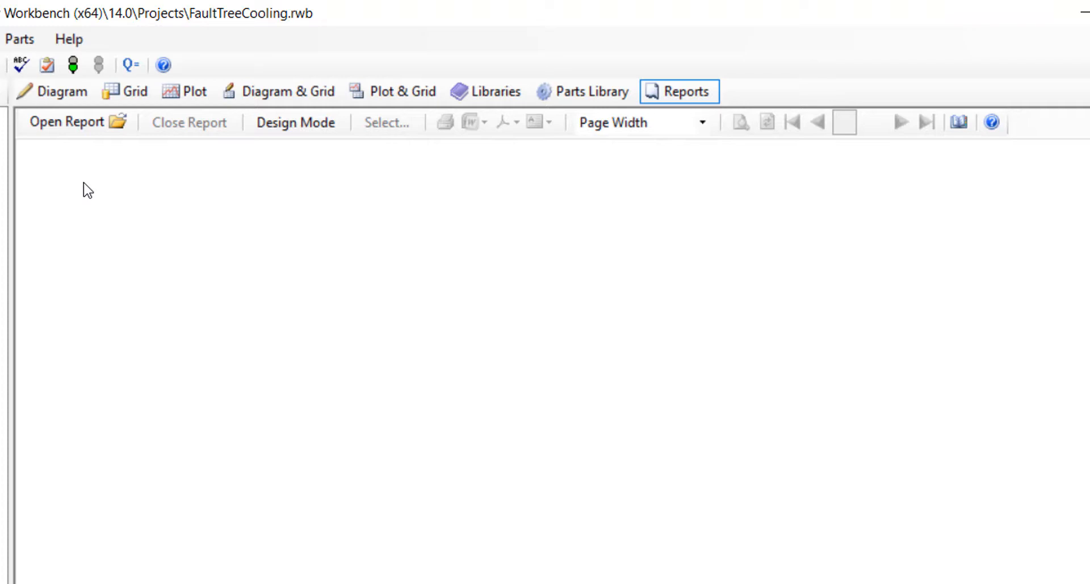
pyautogui.moveTo(86, 182)
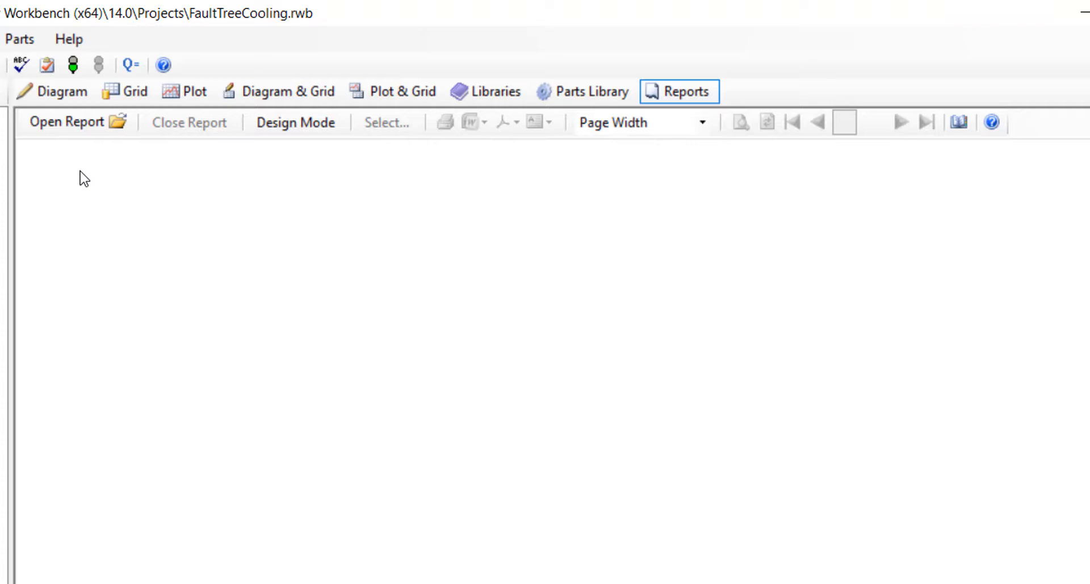
pyautogui.moveTo(76, 121)
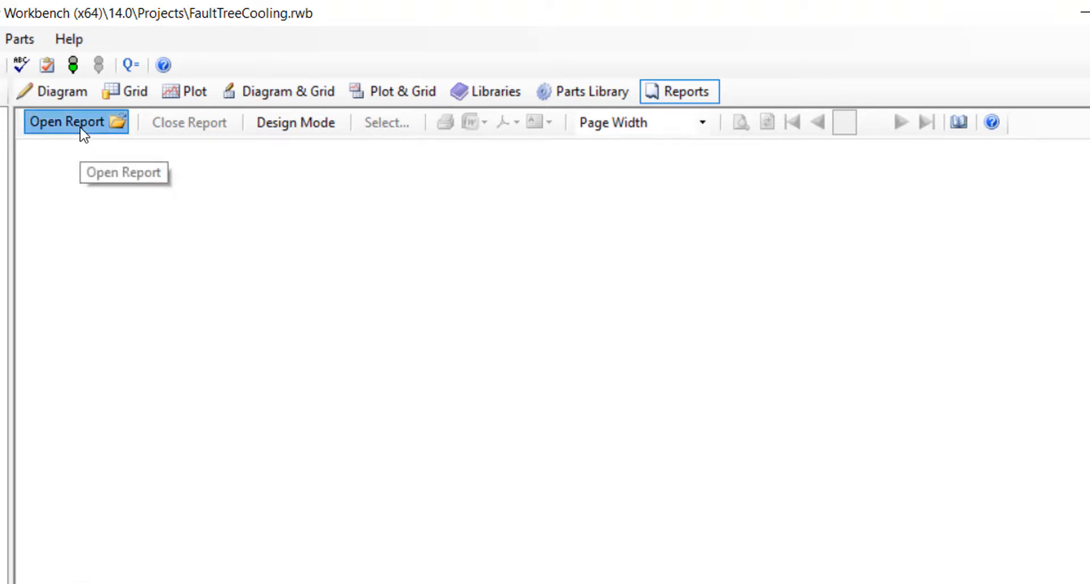
# - Open the saved Fault Tree Diagrams.rwb-repx report, showing page 1 of 7
pyautogui.click(67, 121)
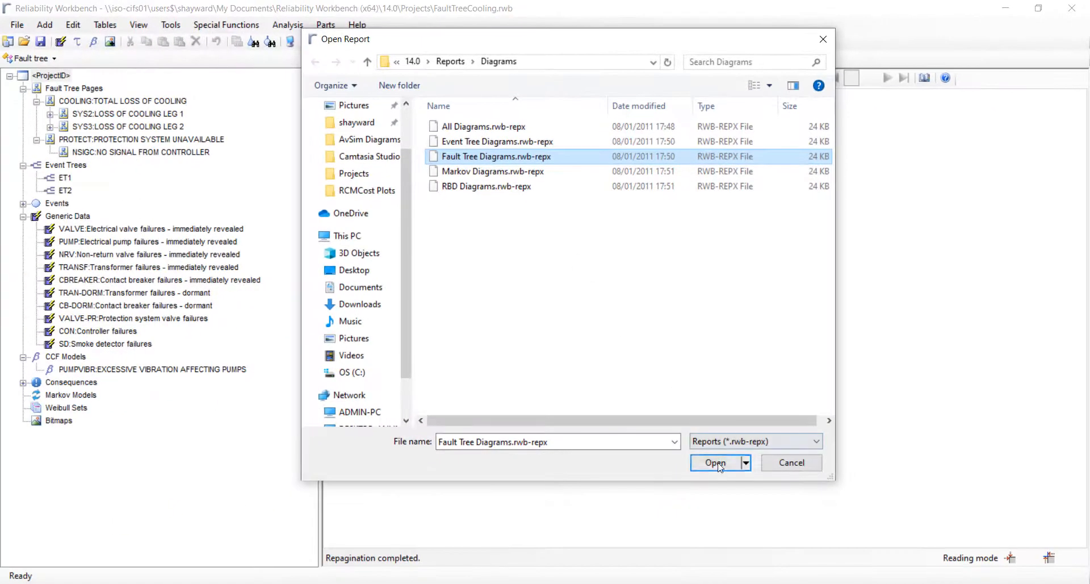
pyautogui.click(716, 462)
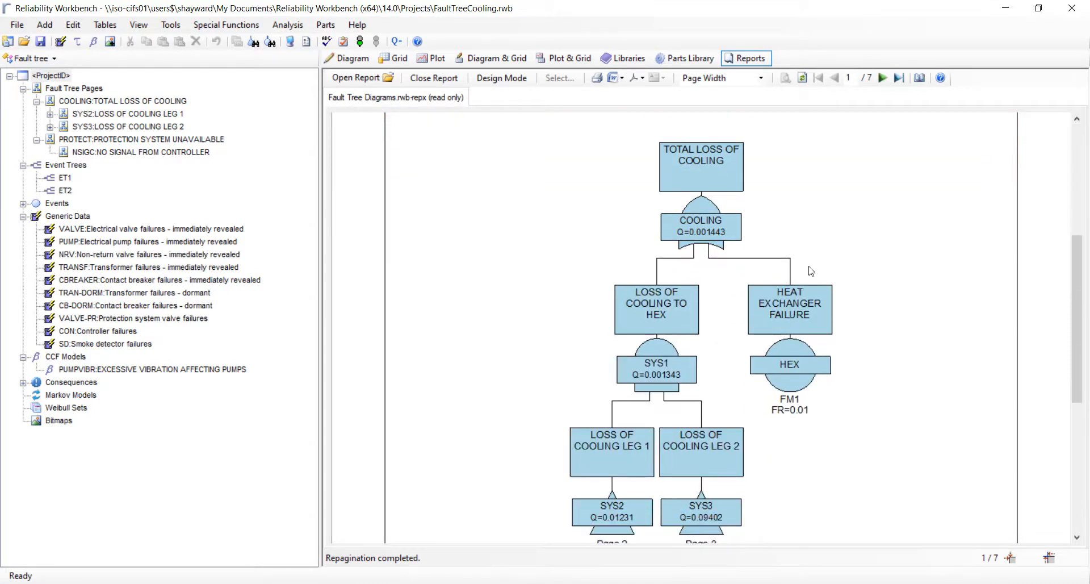
# - Advance the report to page 4 of 7, the Loss of Board A Supply tree
pyautogui.scroll(3)
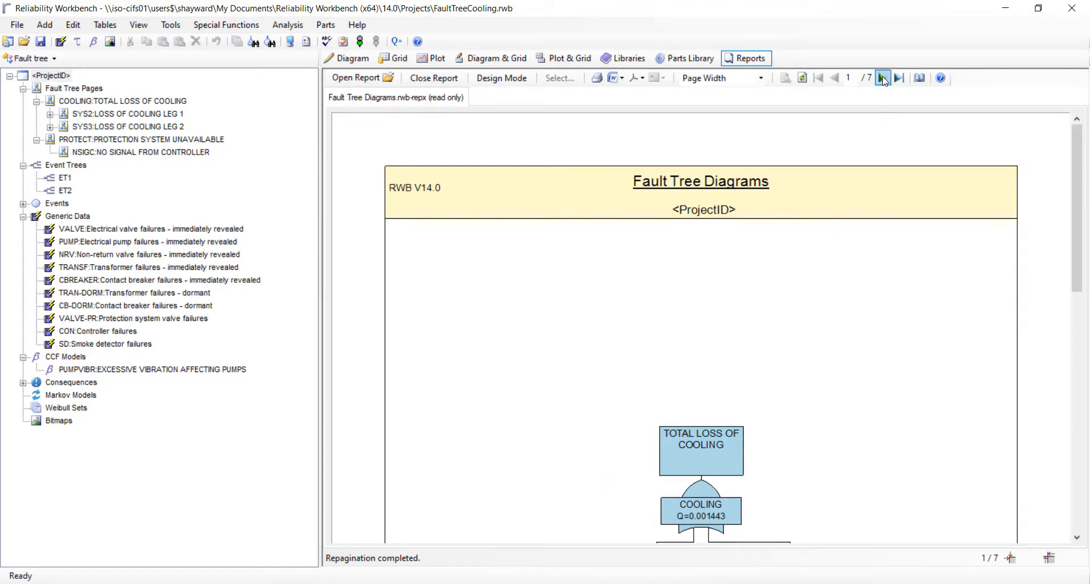
pyautogui.click(884, 79)
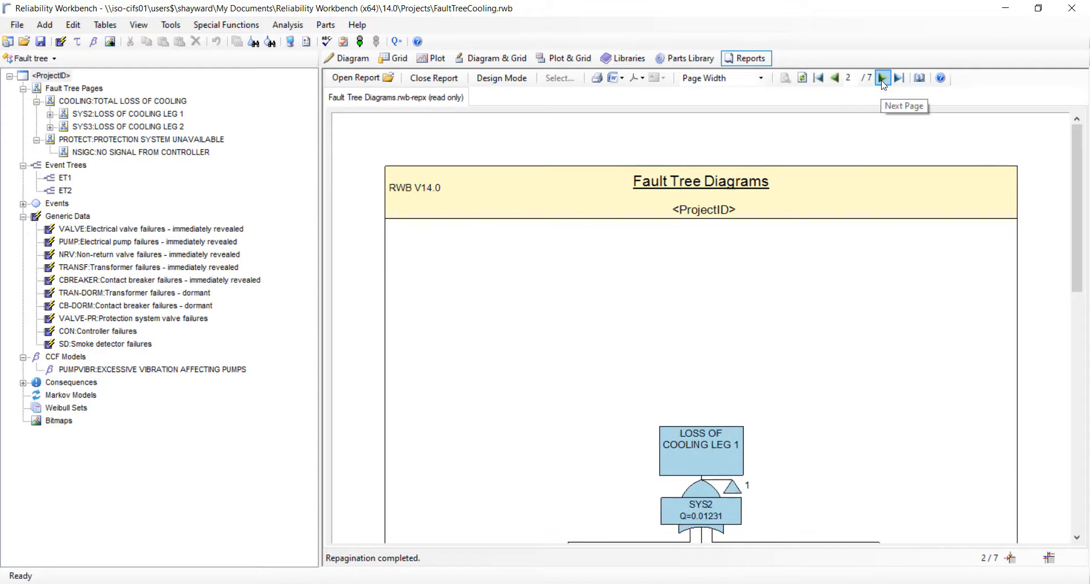
pyautogui.click(884, 77)
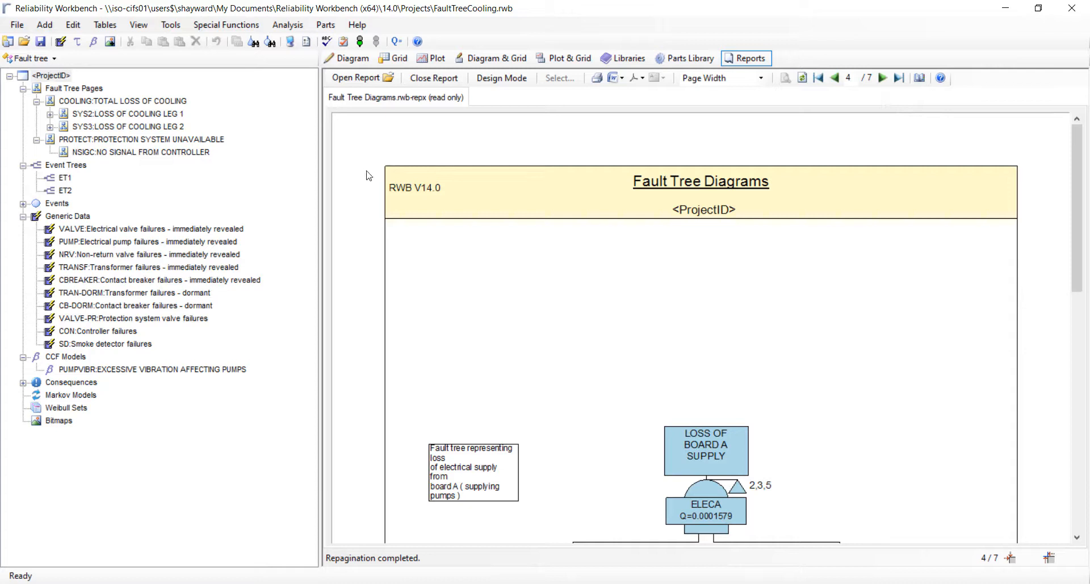
pyautogui.moveTo(413, 243)
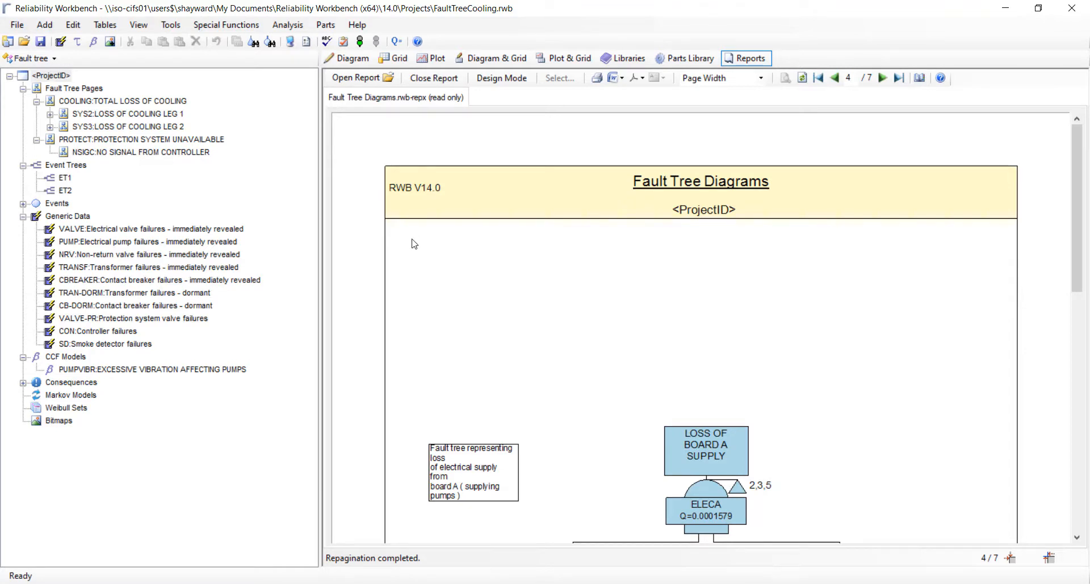
pyautogui.moveTo(526, 136)
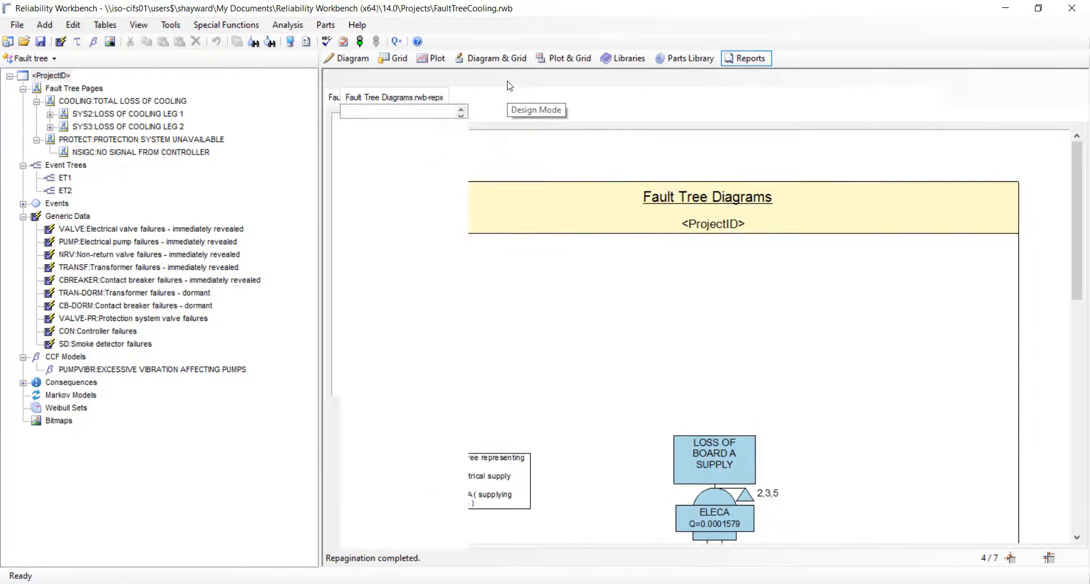
# - Switch the report into Design Mode and inspect the header's properties
pyautogui.click(749, 58)
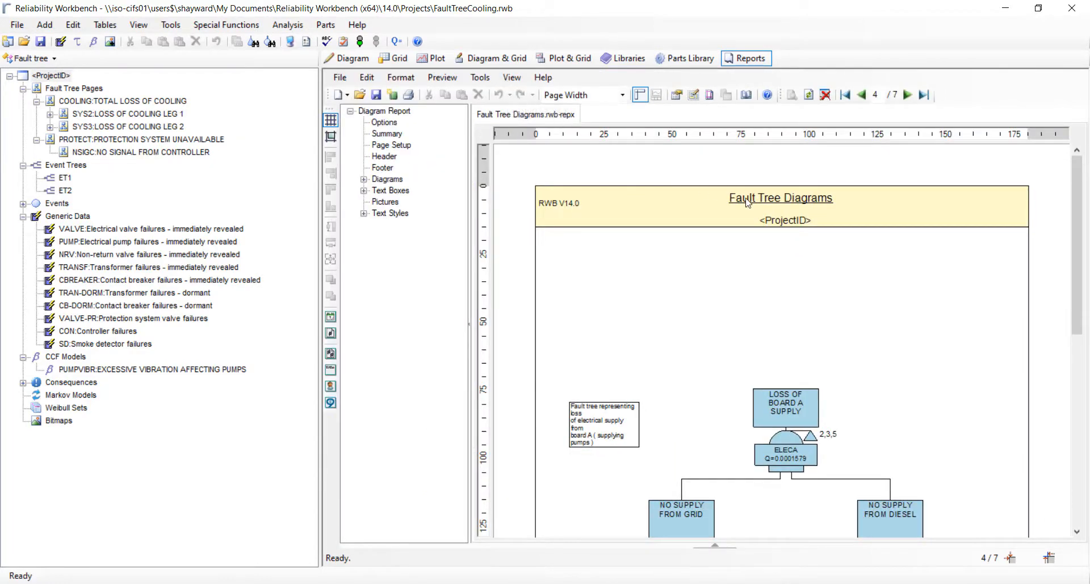
pyautogui.click(780, 205)
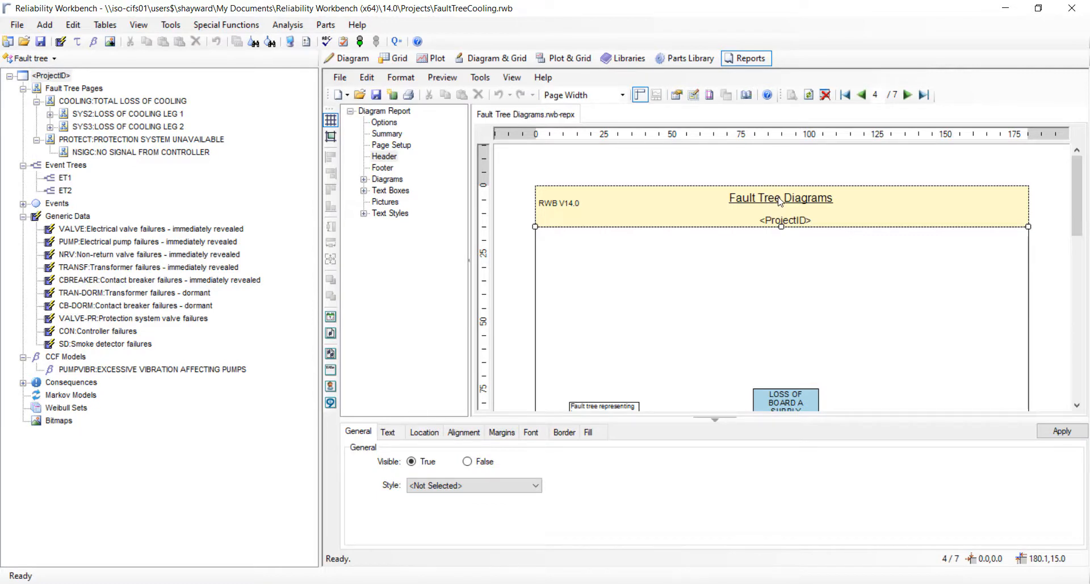
pyautogui.click(713, 173)
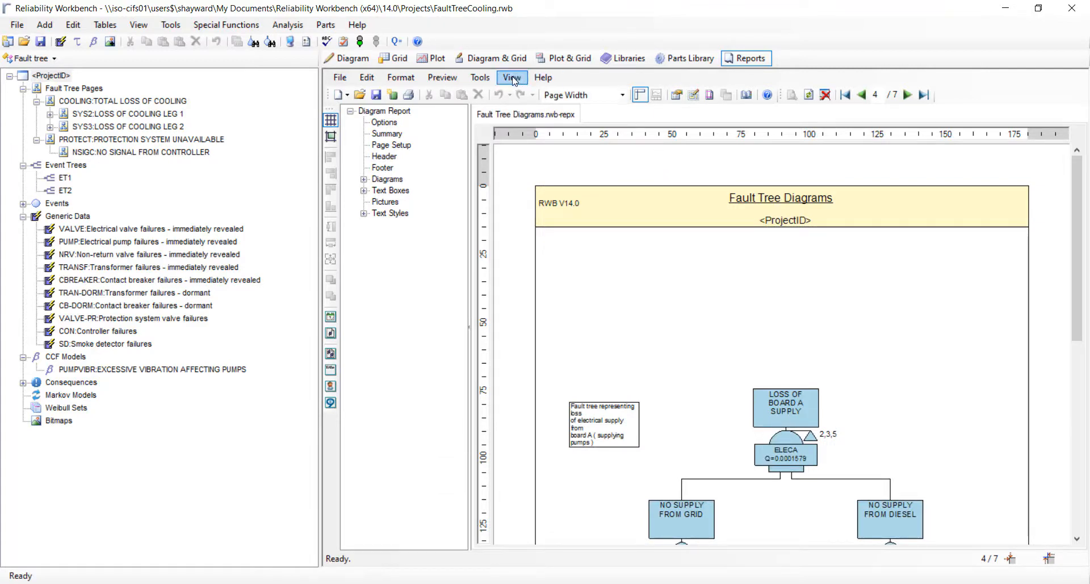
pyautogui.click(513, 77)
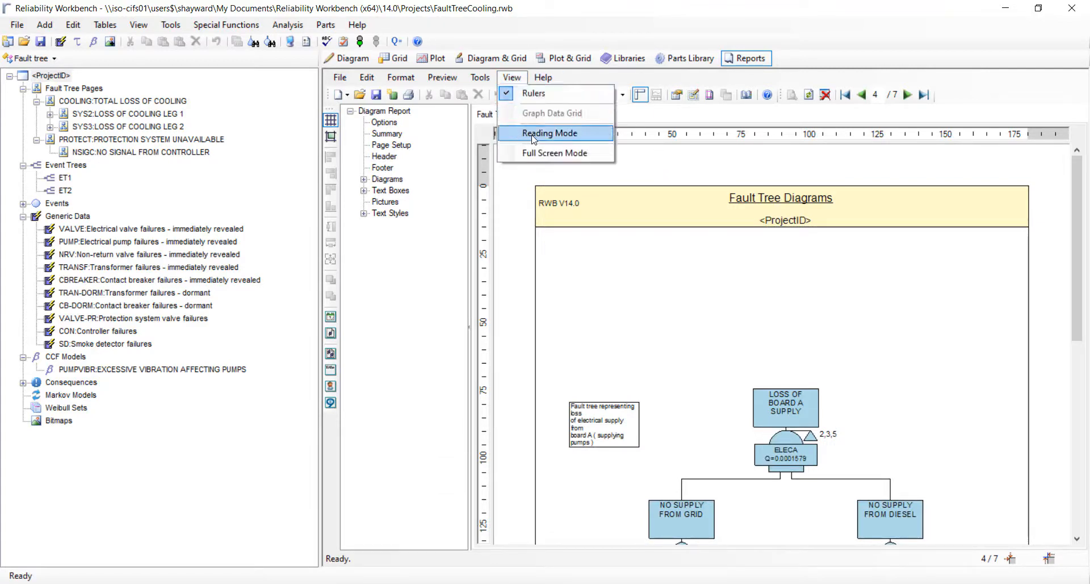
# - Return the report to Reading Mode on page 4 of 7
pyautogui.click(550, 132)
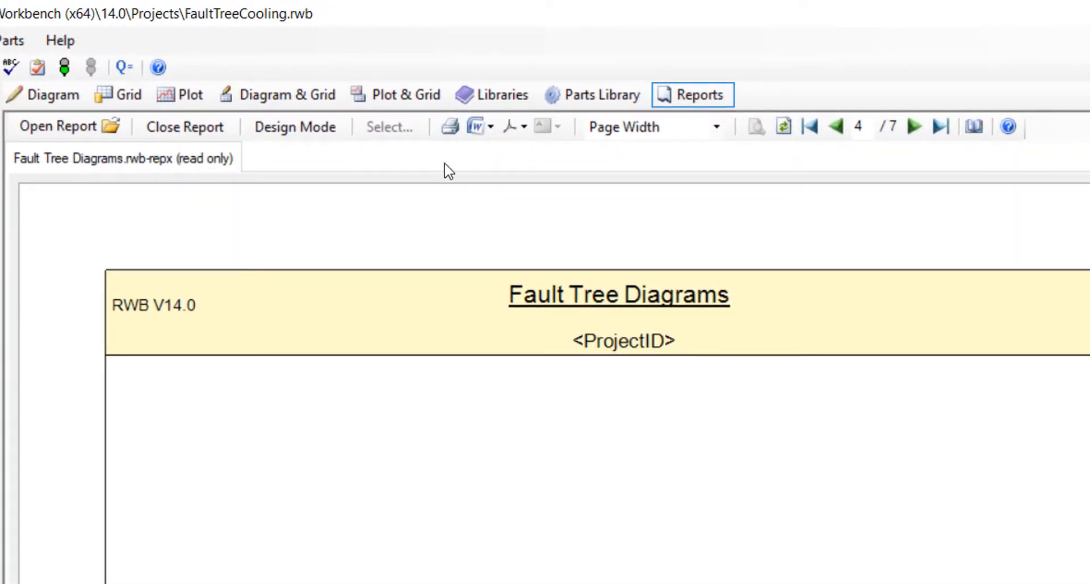
pyautogui.moveTo(450, 126)
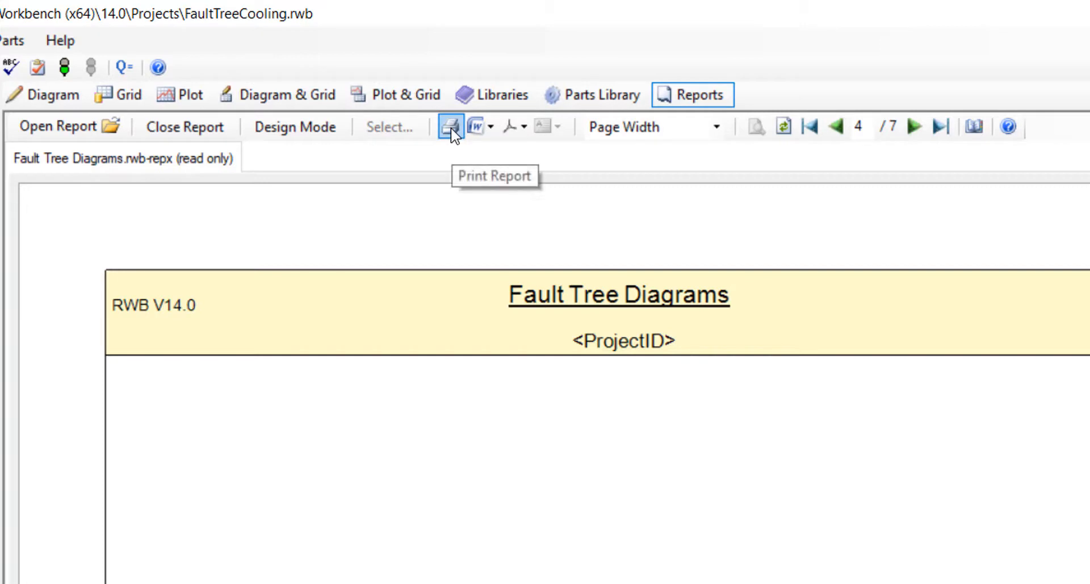
pyautogui.moveTo(475, 126)
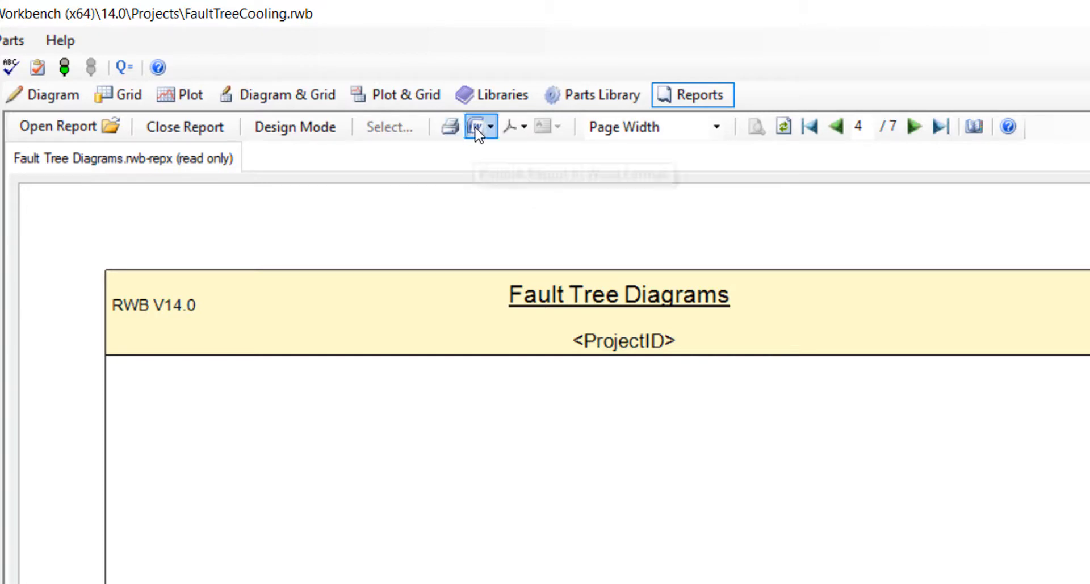
pyautogui.moveTo(511, 131)
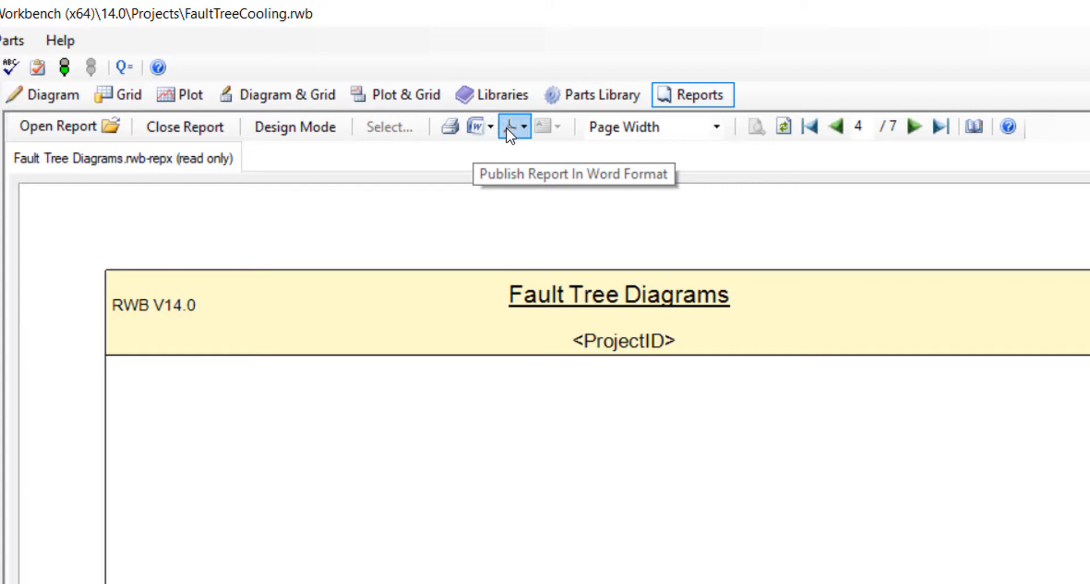
pyautogui.moveTo(516, 126)
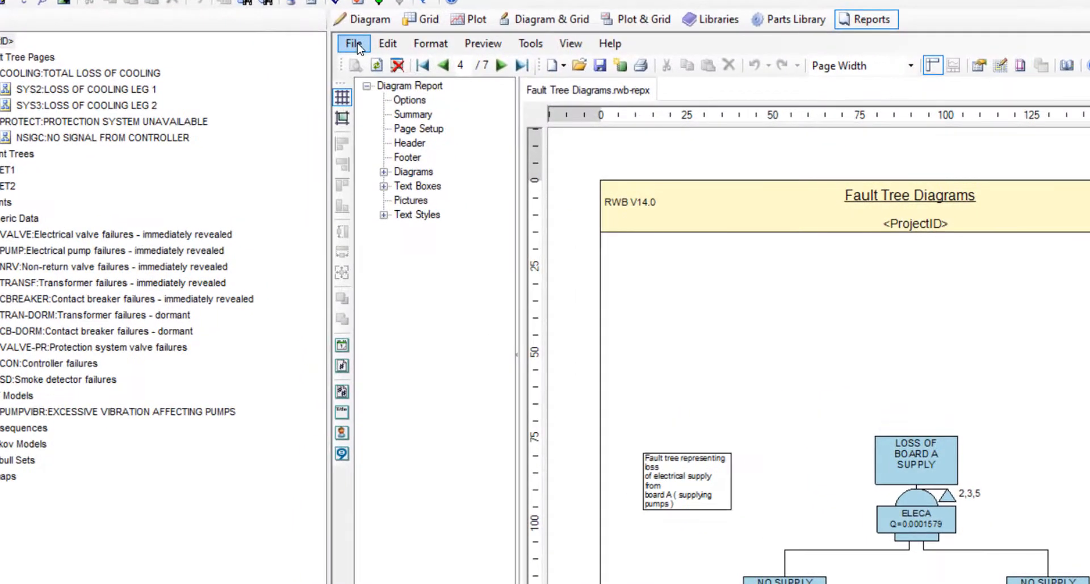
# - Show the report's File menu with its Word and PDF publish options
pyautogui.click(353, 43)
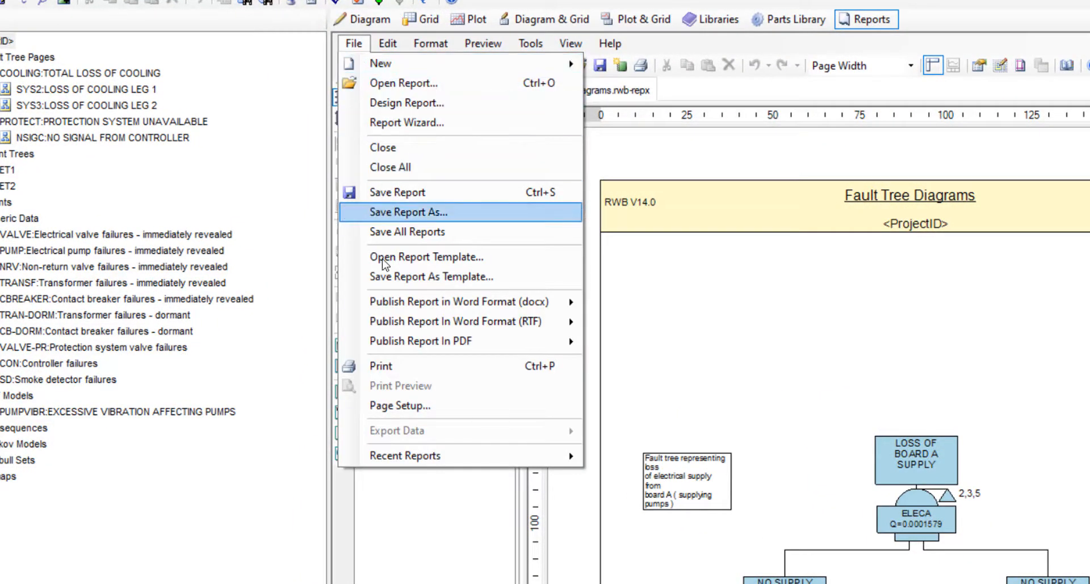
pyautogui.moveTo(459, 301)
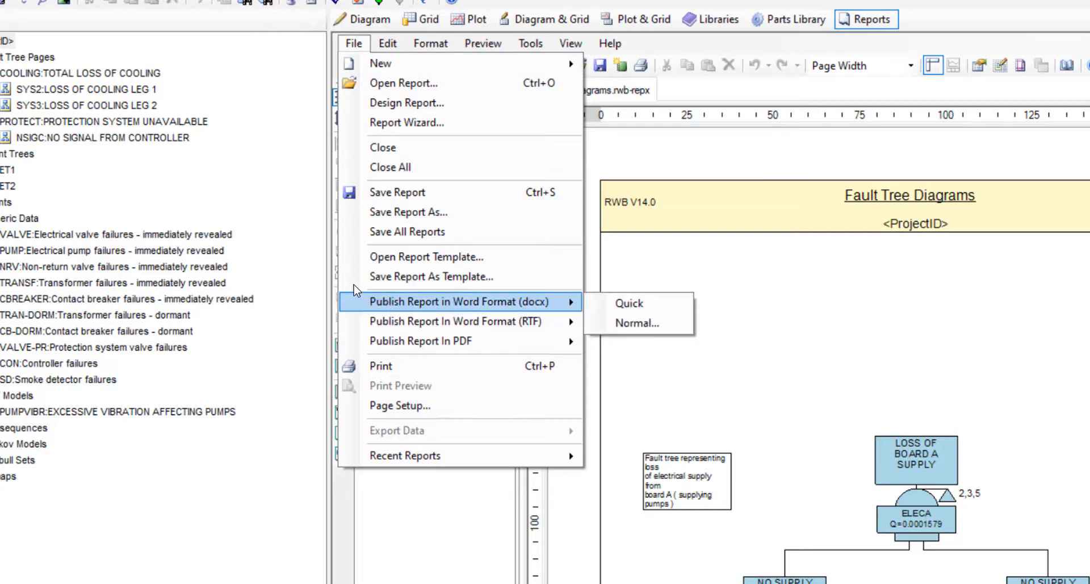